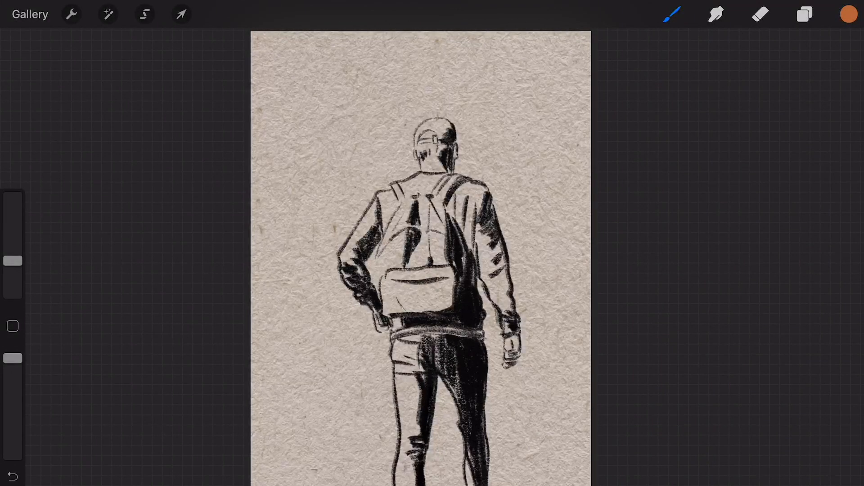
Share the walking-figure artwork's layers as an Animated GIF from the Actions menu.
left_click(71, 14)
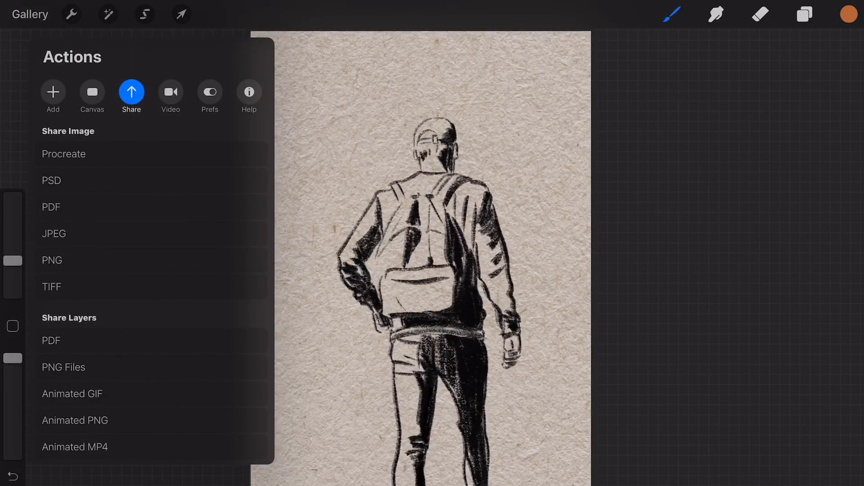
left_click(72, 393)
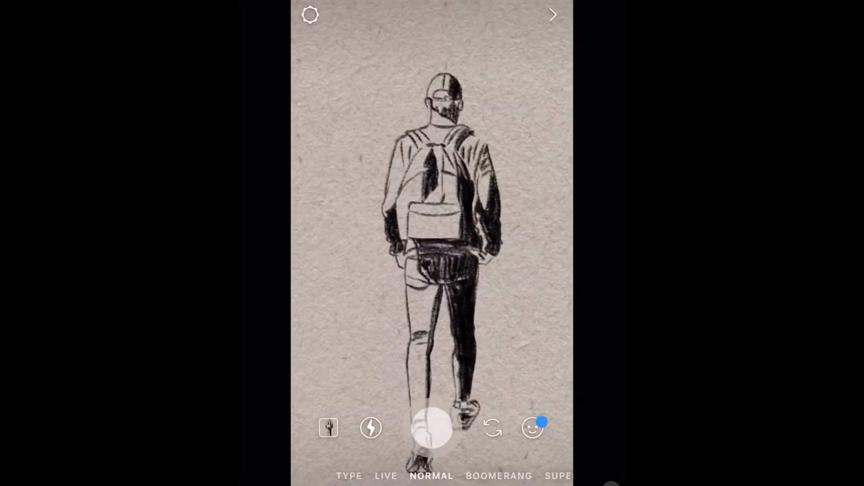
left_click(431, 428)
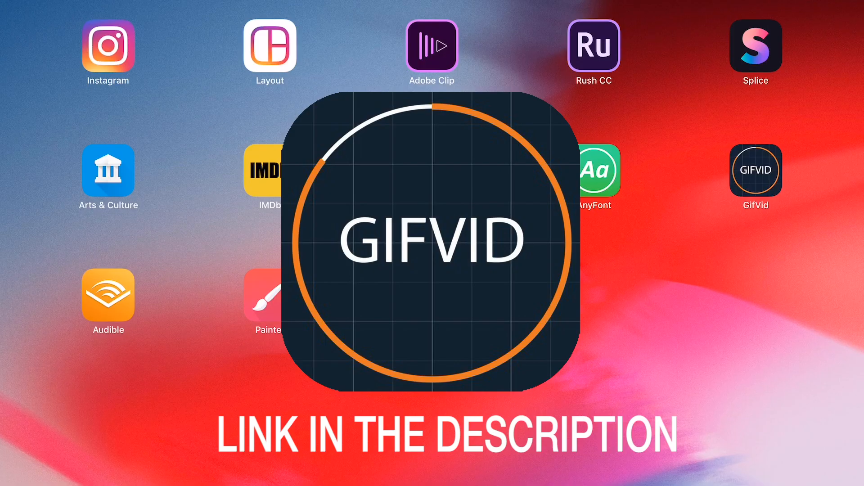
Launch GifVid from the home screen and choose Create to start a new video.
left_click(755, 169)
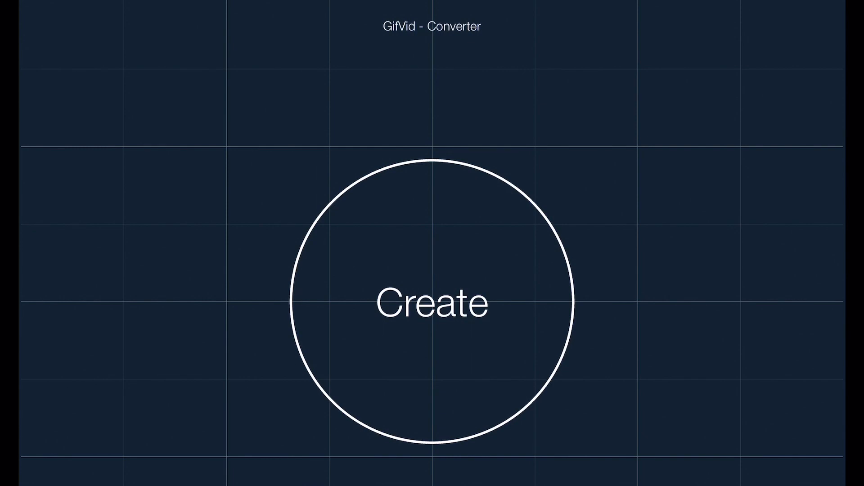
left_click(431, 300)
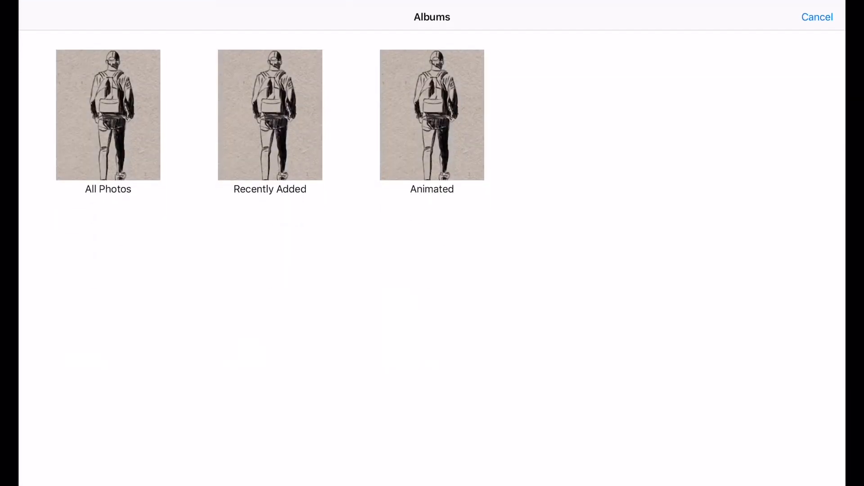
Import the walking animation GIF from a photo album into GifVid.
left_click(108, 114)
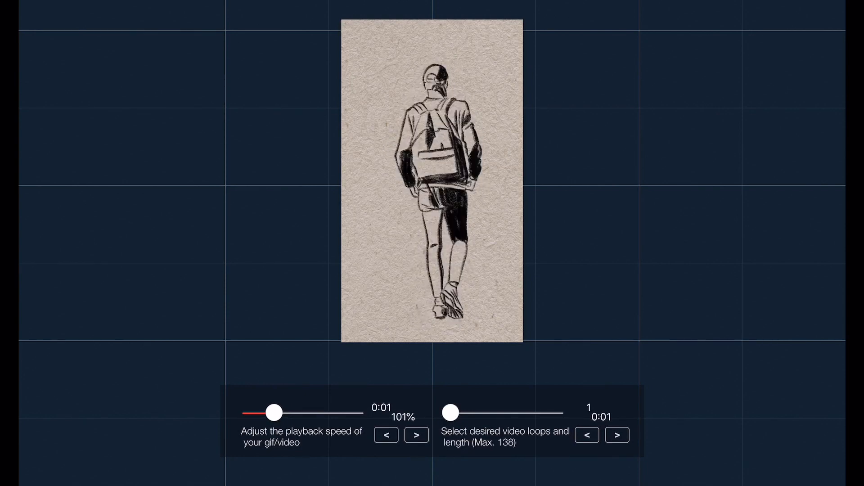
Adjust the loop count up and down to about ten loops, watching the duration readout.
left_click(618, 434)
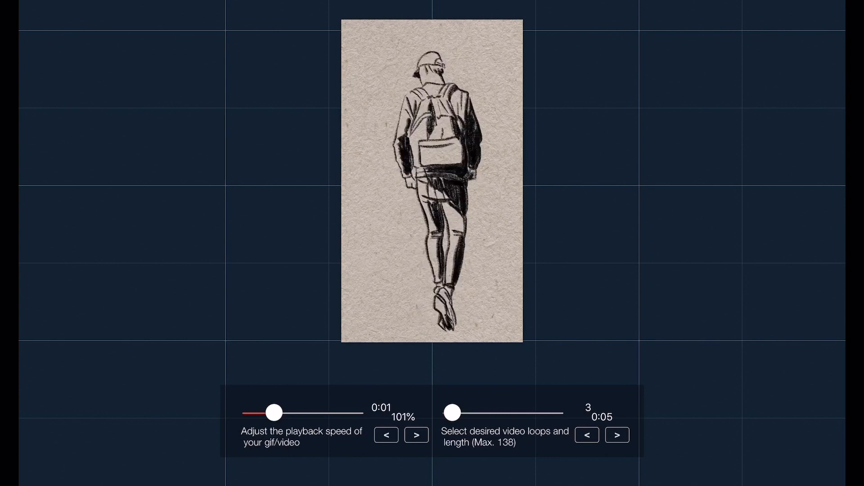
left_click(587, 434)
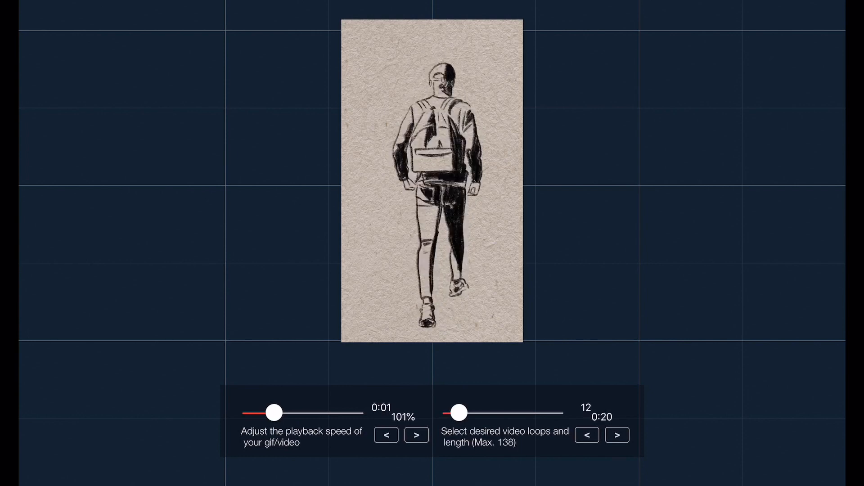
left_click(585, 435)
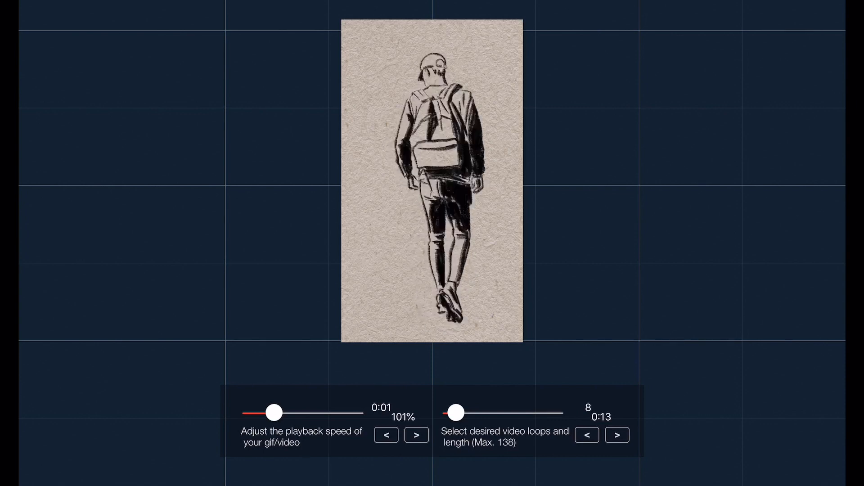
left_click(617, 435)
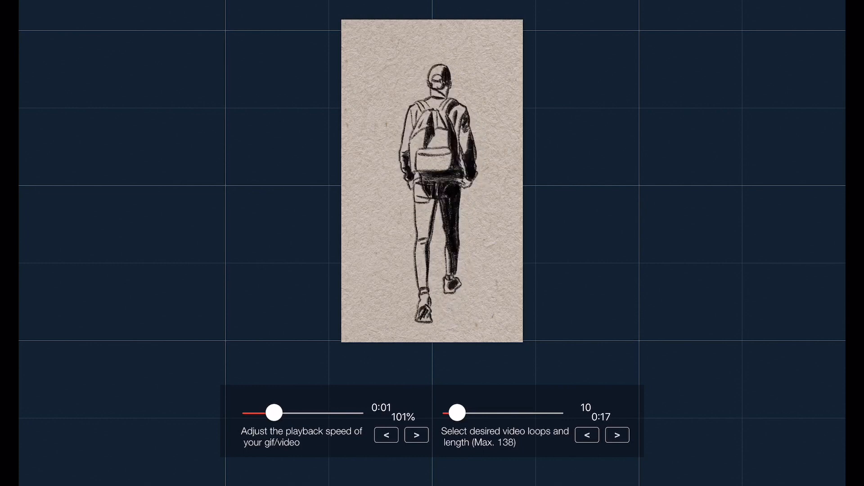
left_click(586, 434)
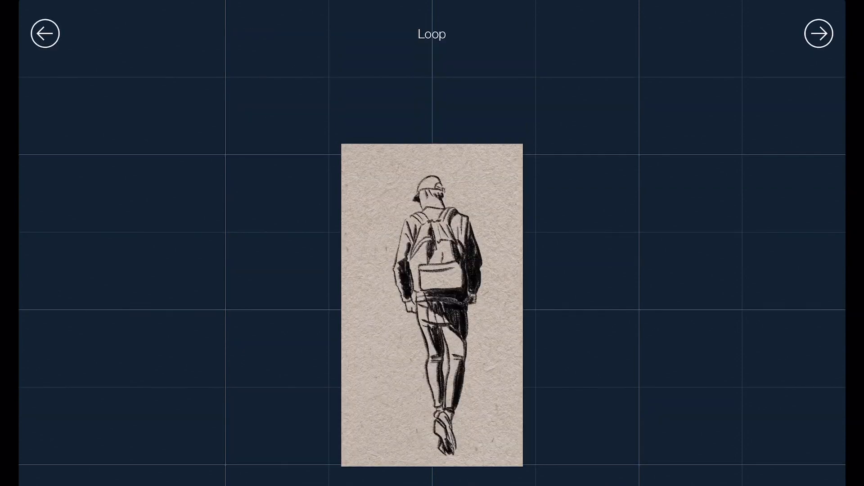
Confirm the loop settings to create the video and bring up the share sheet.
left_click(433, 312)
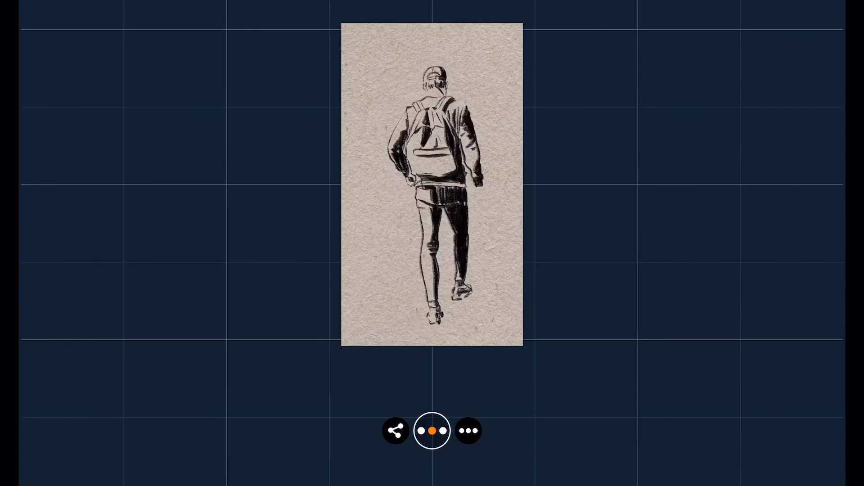
left_click(395, 431)
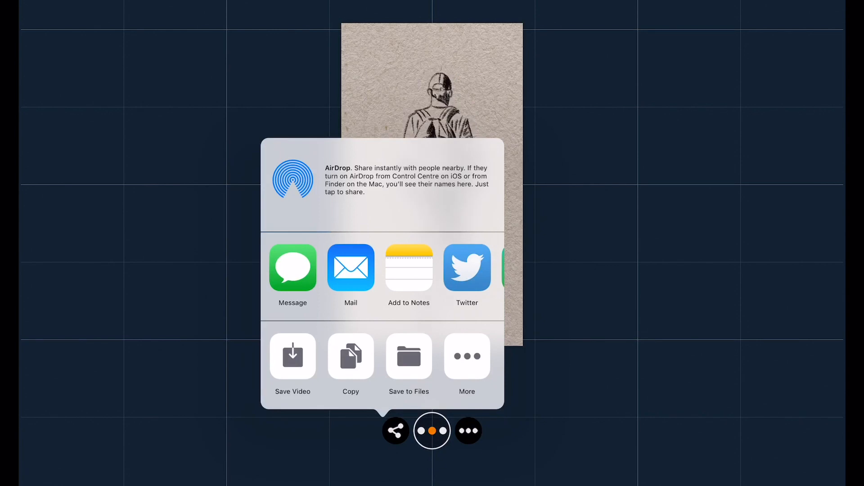